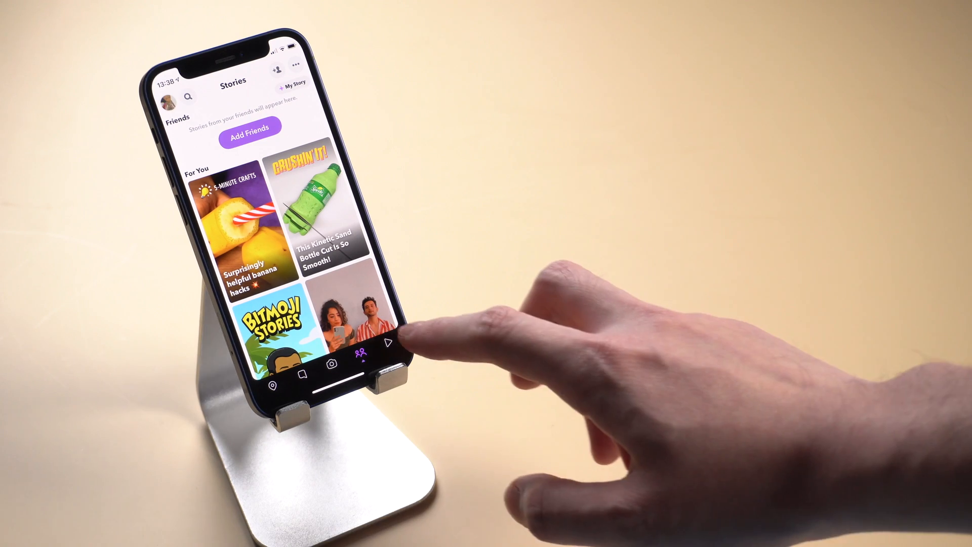
# Show your own Bitmoji's real position in Midtown Manhattan on Snapchat's friends map
pyautogui.scroll(-3)
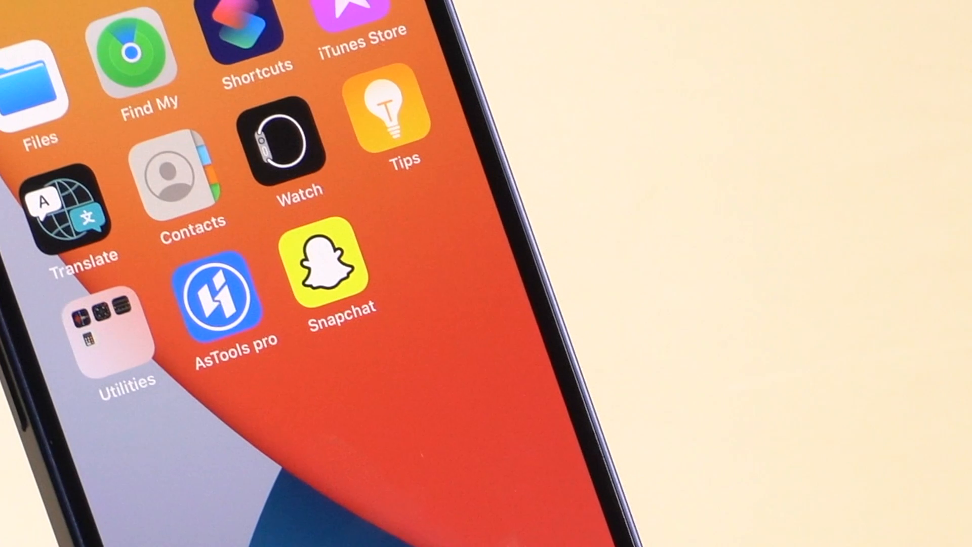
pyautogui.click(334, 260)
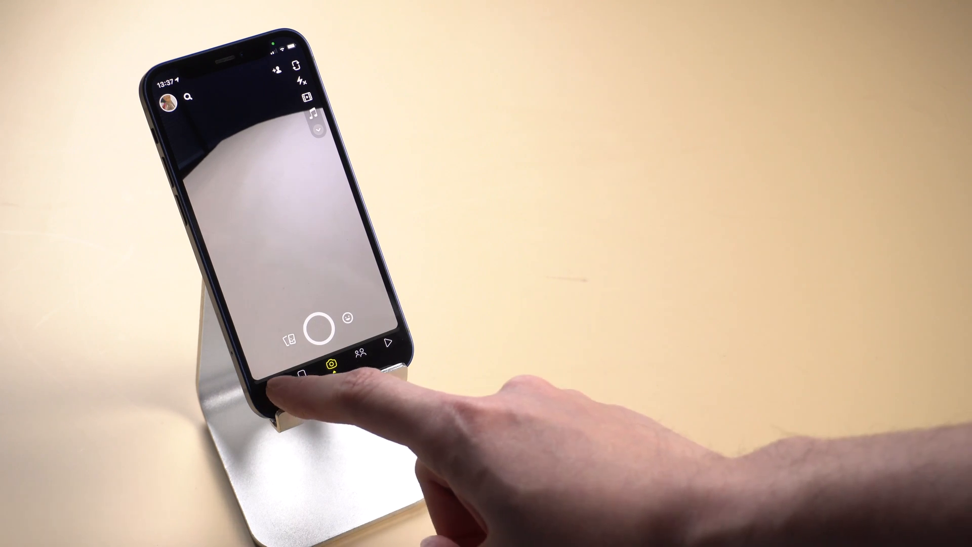
pyautogui.click(330, 364)
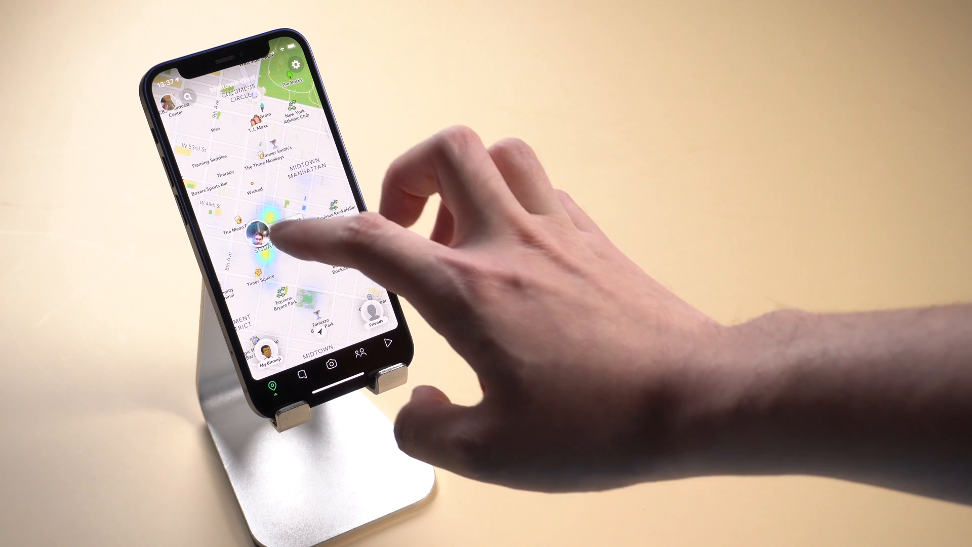
pyautogui.click(260, 239)
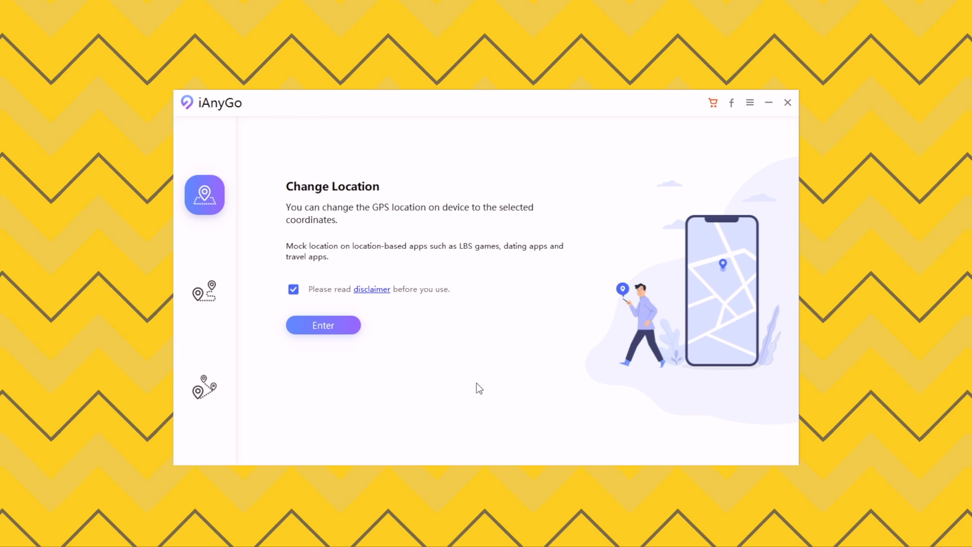
# Accept the disclaimer and enter Change Location mode, mapping the phone near Fifth Avenue
pyautogui.click(322, 325)
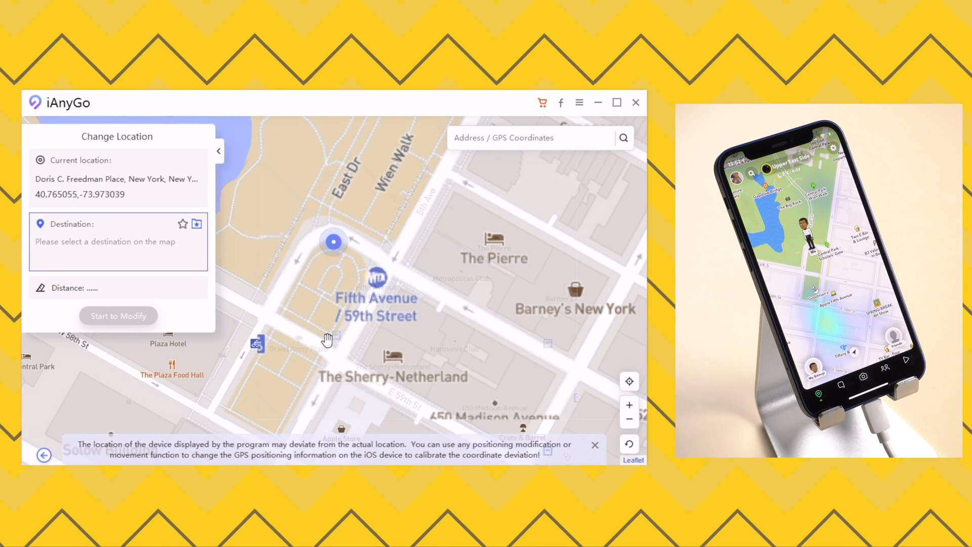
# Pick a nearby map spot and move the phone's location to 781 5th Avenue, New York
pyautogui.click(333, 242)
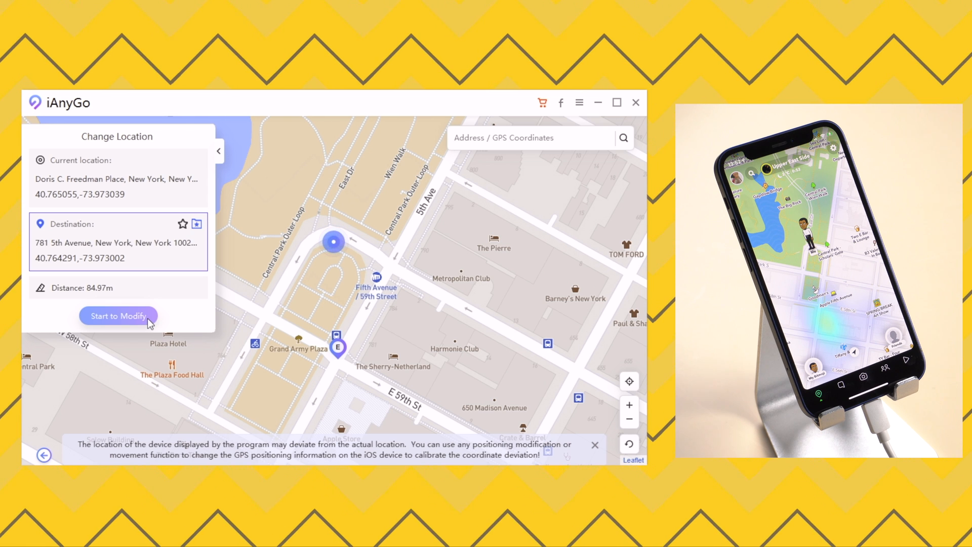
pyautogui.click(118, 316)
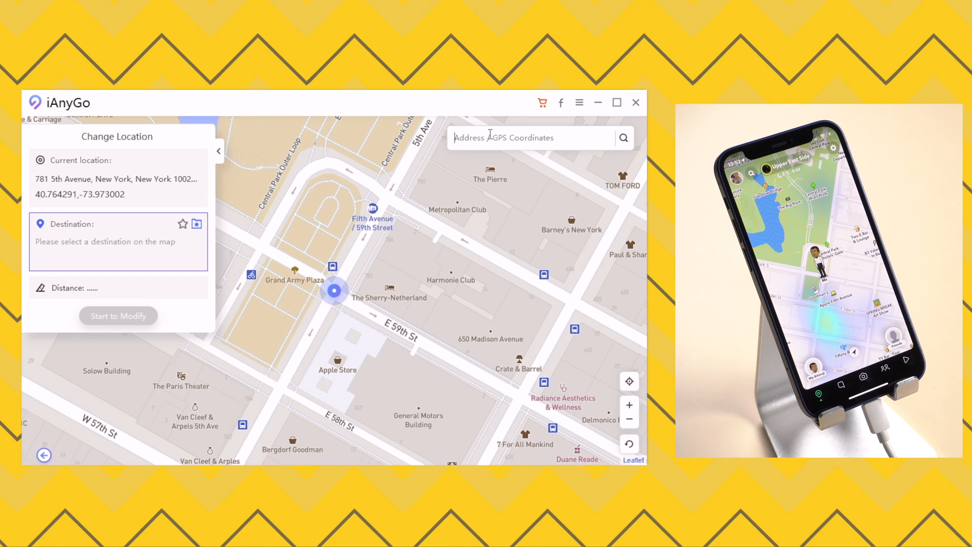
# Search 'london eye' and move the phone's location to London Eye / Waterloo Pier
pyautogui.write('london eye')
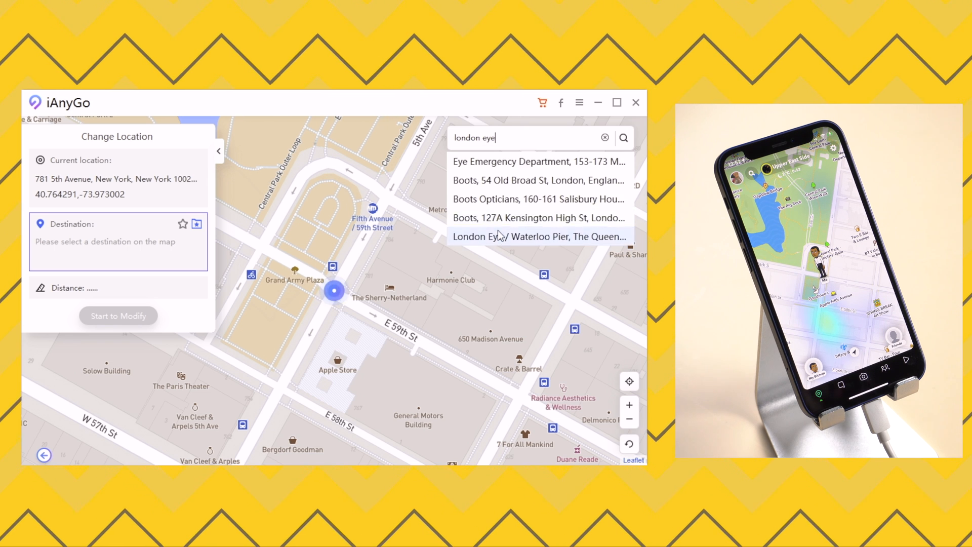
pyautogui.click(538, 236)
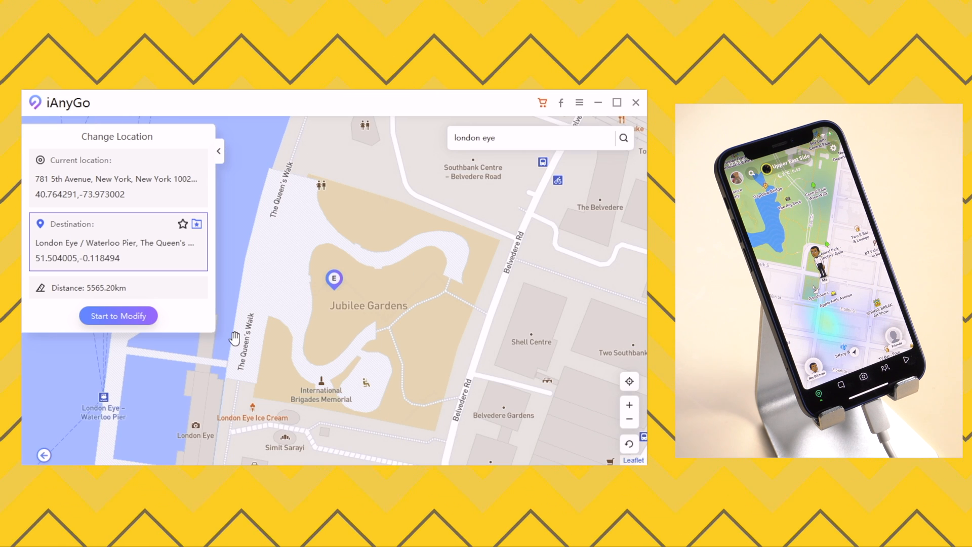
pyautogui.click(117, 316)
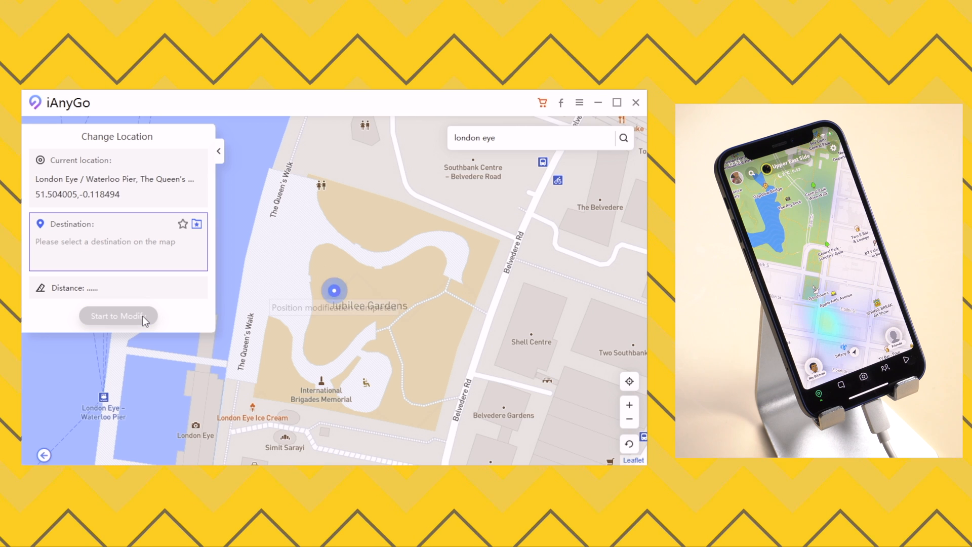
pyautogui.click(118, 316)
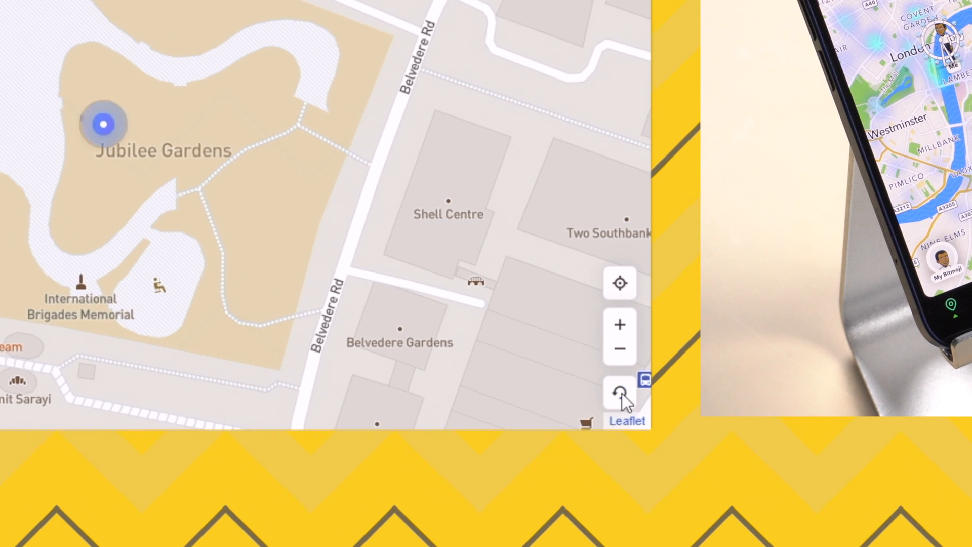
# Restore the phone's true location, confirming Restart Now to apply it
pyautogui.click(619, 393)
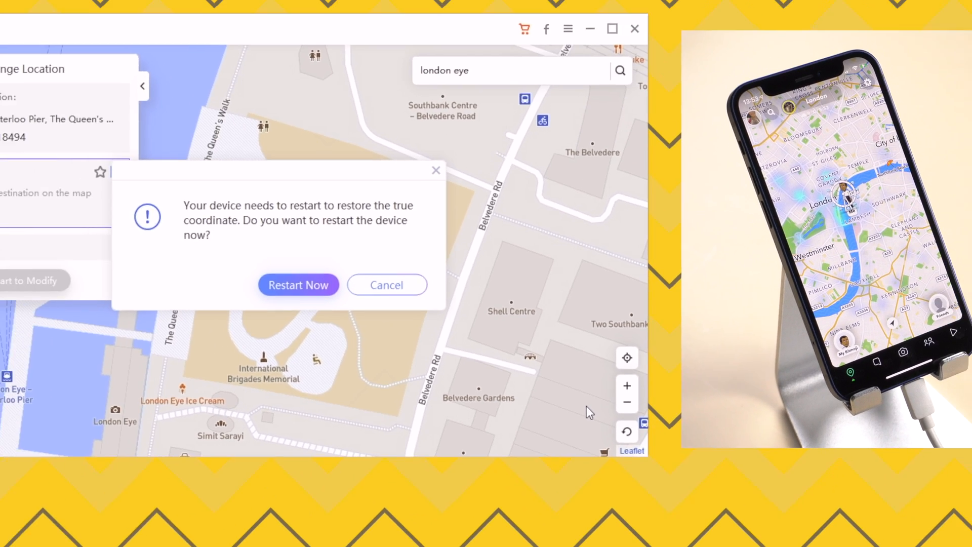
pyautogui.click(297, 284)
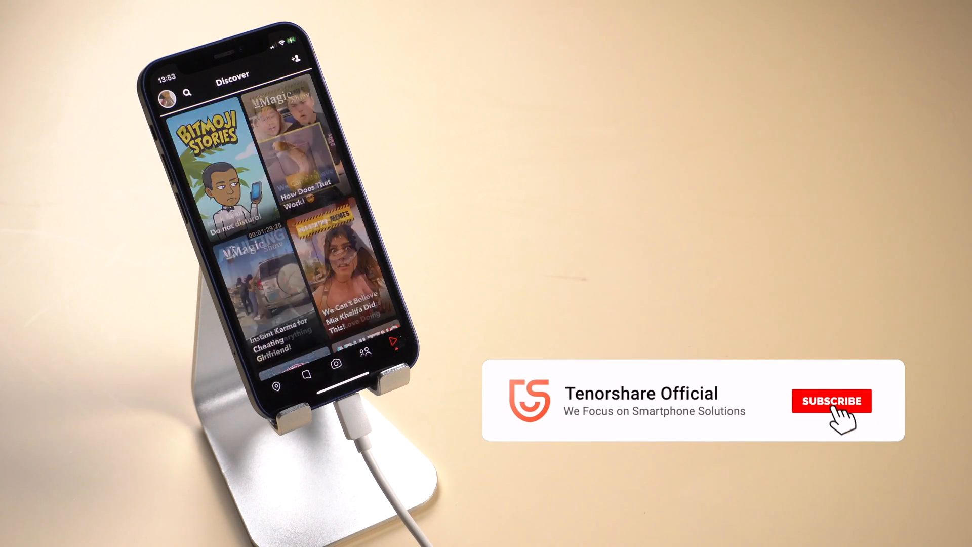
# Reopen Snapchat after the restart and land on the Discover feed via the bottom navigation bar
pyautogui.click(832, 401)
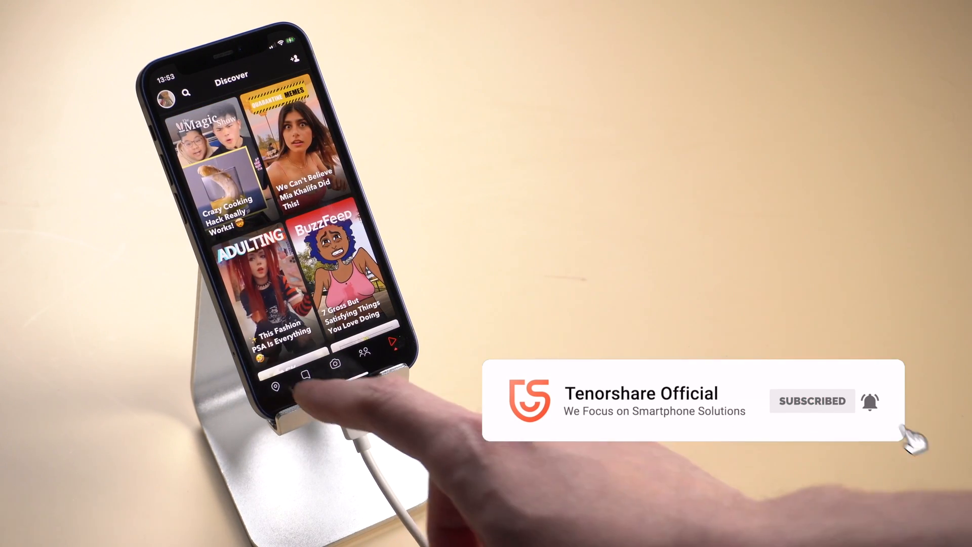